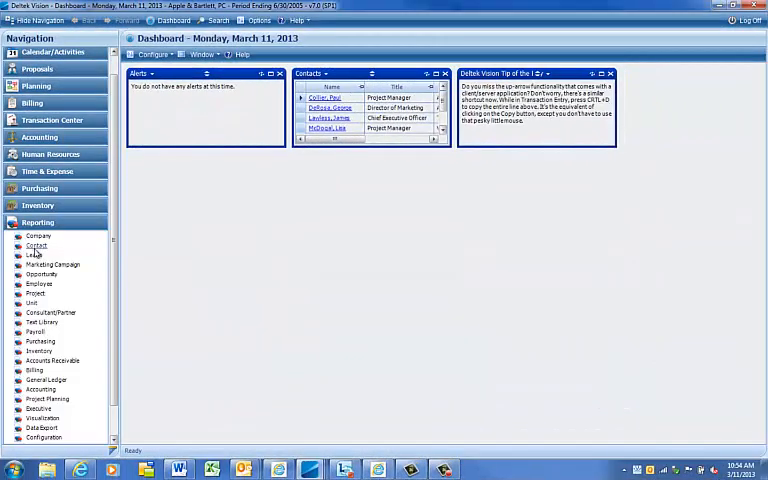
Bring up the Project Reporting list and the Project Detail report's options
{"action": "left_click", "coordinate": [36, 292]}
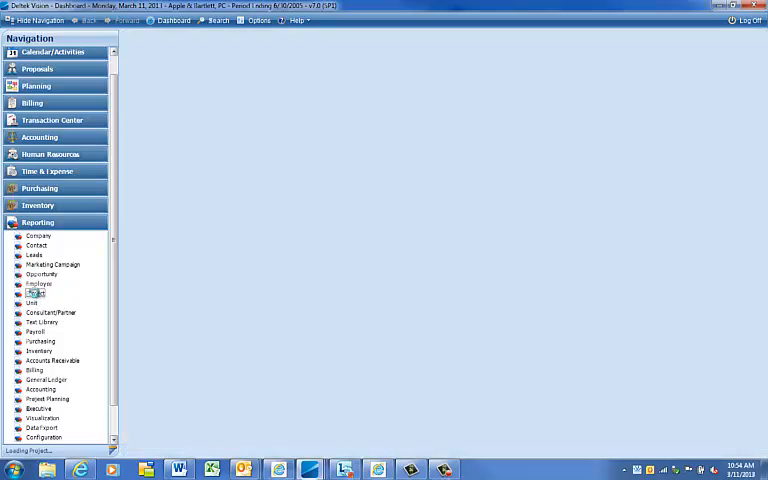
{"action": "left_click", "coordinate": [36, 292]}
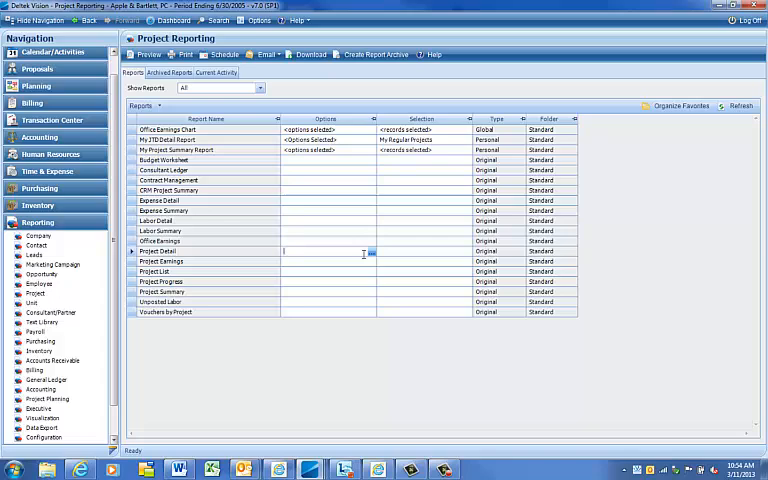
{"action": "double_click", "coordinate": [156, 252]}
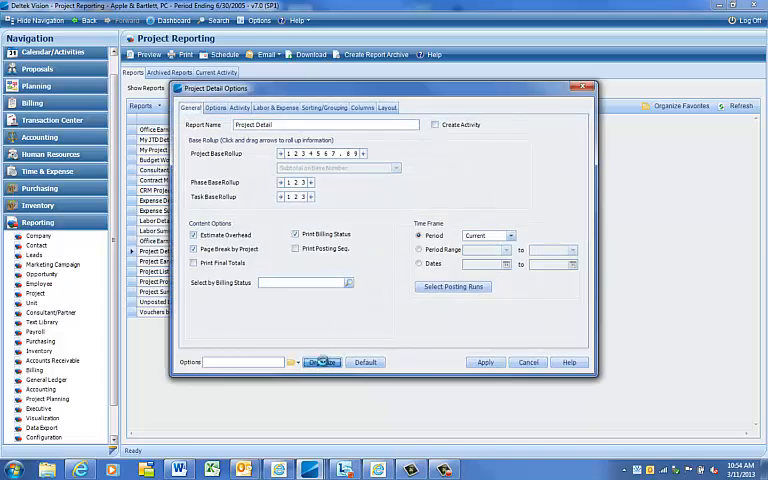
Peek at the saved option sets organizer, then close it and the options dialog
{"action": "left_click", "coordinate": [322, 362]}
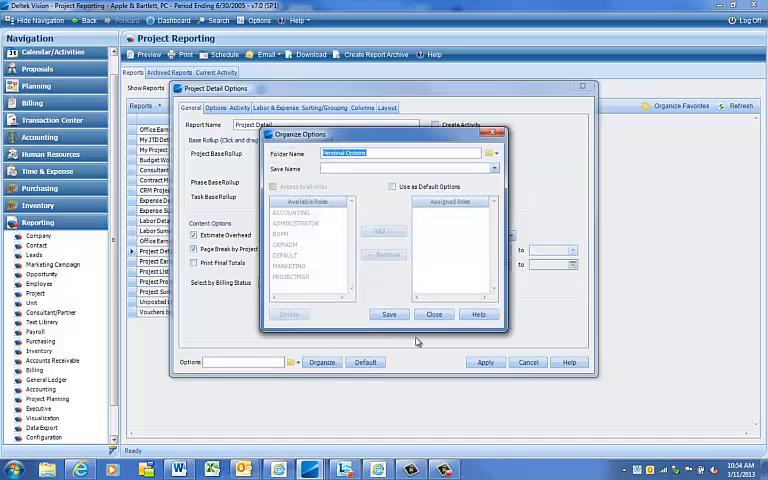
{"action": "left_click", "coordinate": [434, 314]}
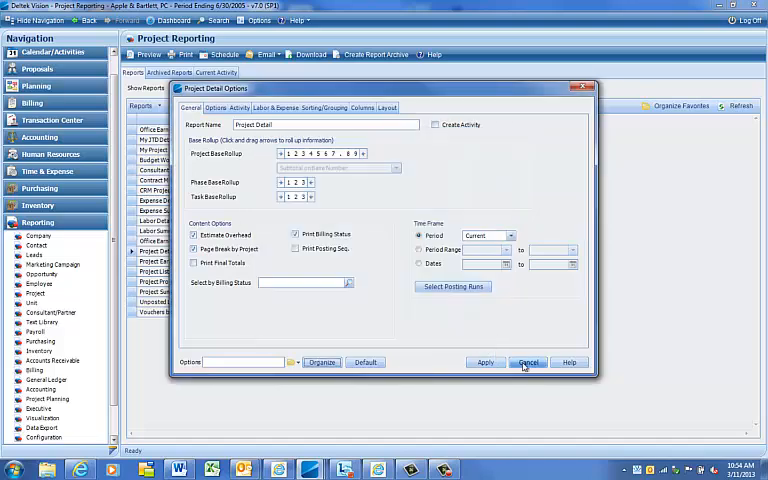
{"action": "left_click", "coordinate": [528, 362]}
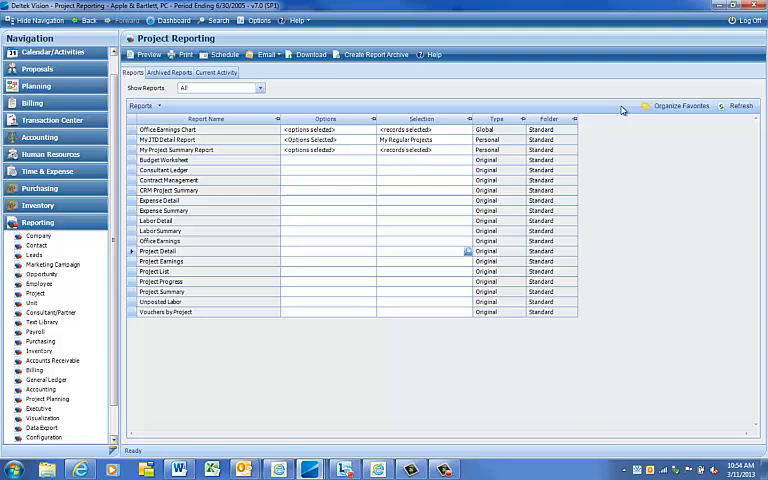
{"action": "mouse_move", "coordinate": [664, 84]}
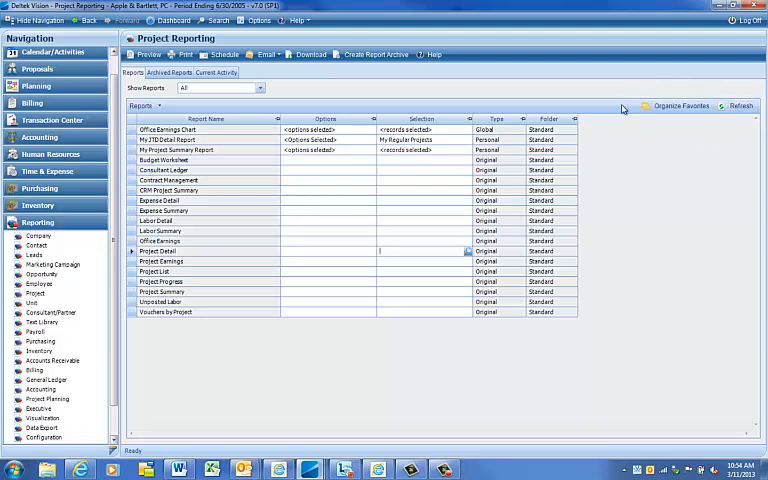
{"action": "mouse_move", "coordinate": [370, 256]}
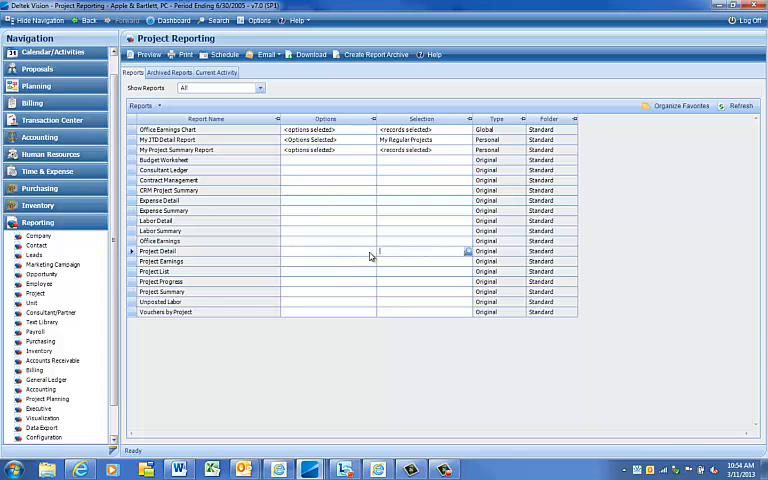
Reopen Project Detail options and set the Activity Period to Job-to-Date
{"action": "double_click", "coordinate": [156, 252]}
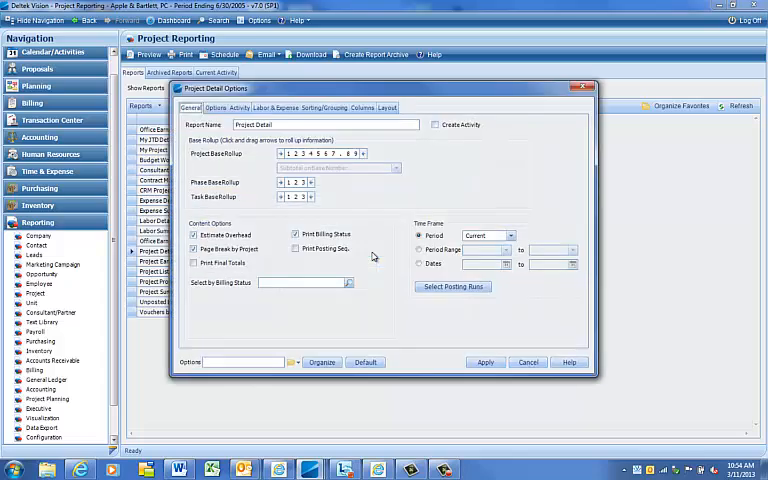
{"action": "left_click", "coordinate": [194, 250]}
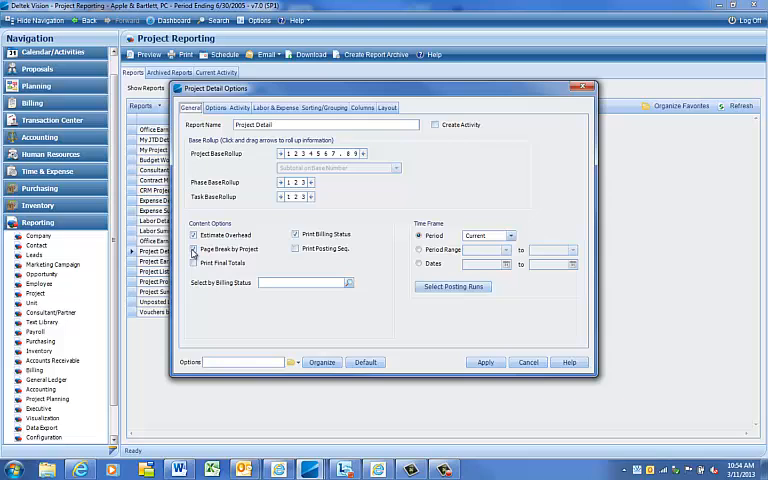
{"action": "left_click", "coordinate": [510, 236]}
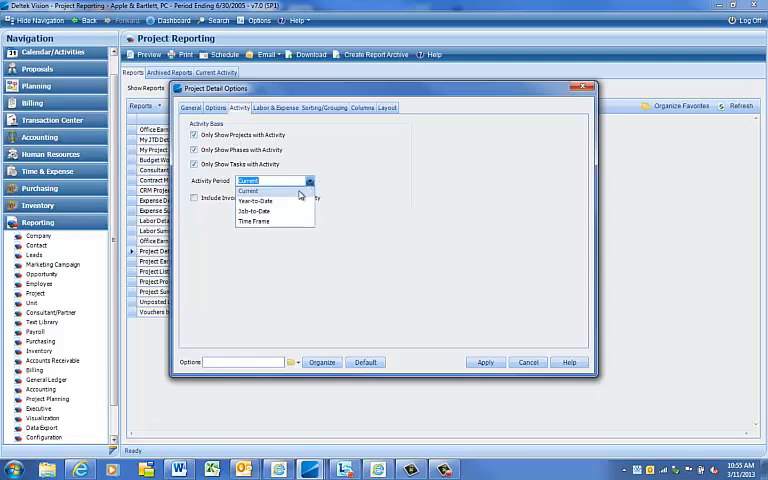
{"action": "left_click", "coordinate": [254, 212]}
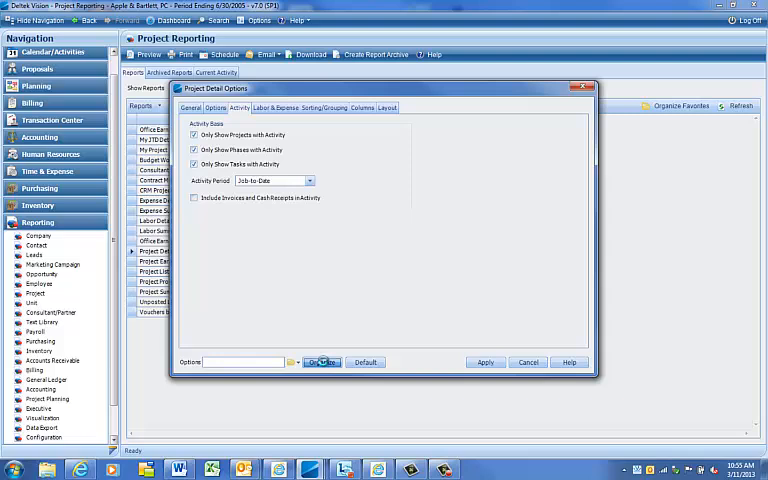
Save the settings as personal option set 'YTD Detail', marked Use as Default Options
{"action": "left_click", "coordinate": [320, 362]}
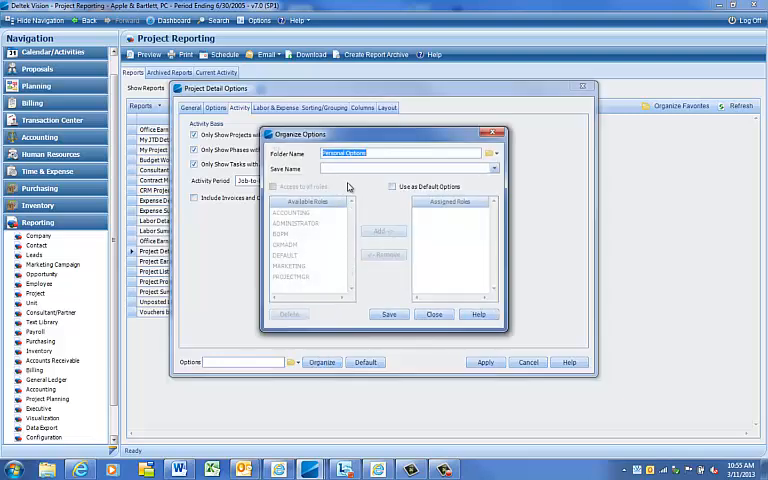
{"action": "left_click", "coordinate": [404, 168]}
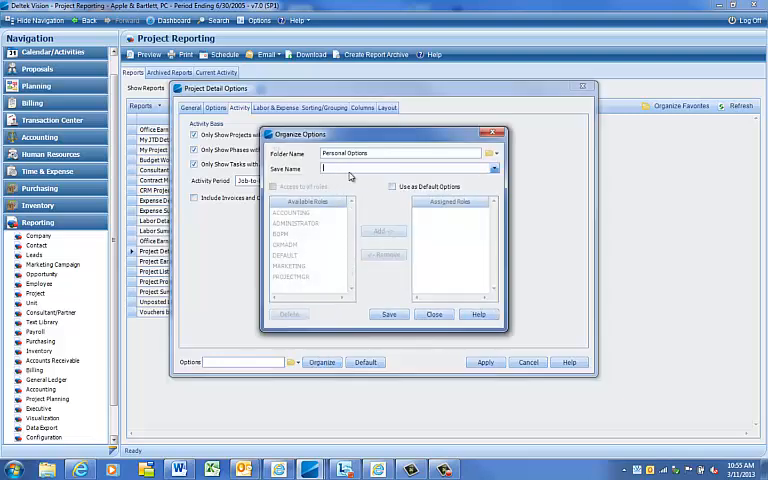
{"action": "type", "text": "YTD"}
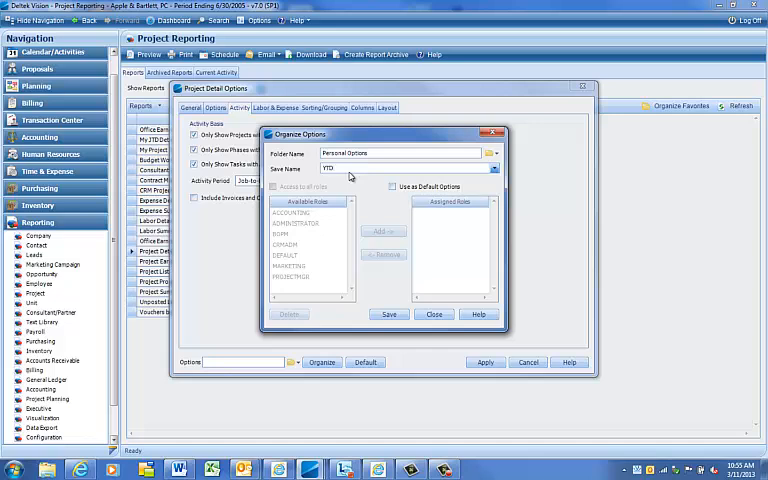
{"action": "type", "text": "Detail"}
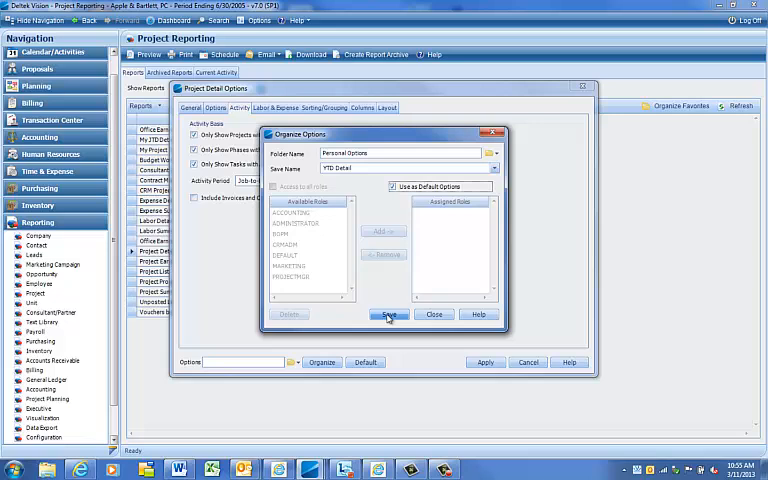
{"action": "left_click", "coordinate": [388, 314]}
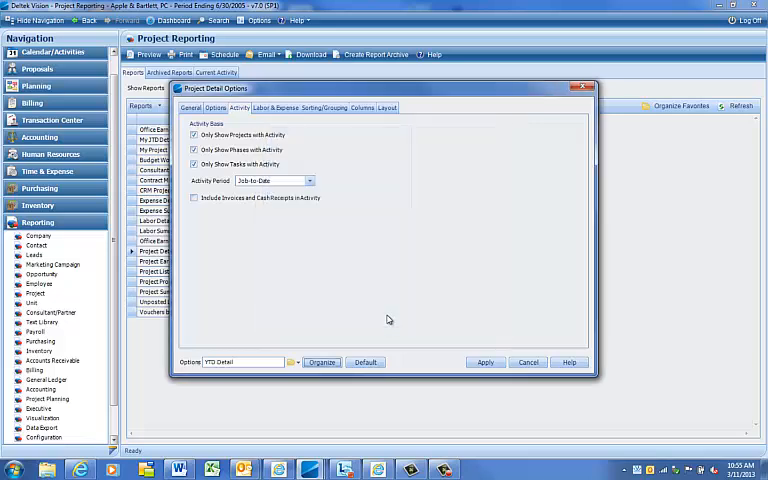
Select YTD Detail as the option set, confirm, and start the project selection lookup
{"action": "left_click", "coordinate": [294, 362]}
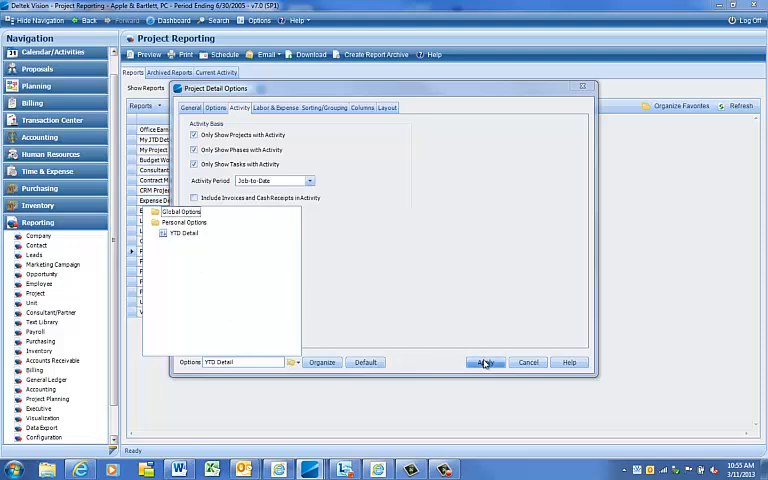
{"action": "left_click", "coordinate": [484, 362]}
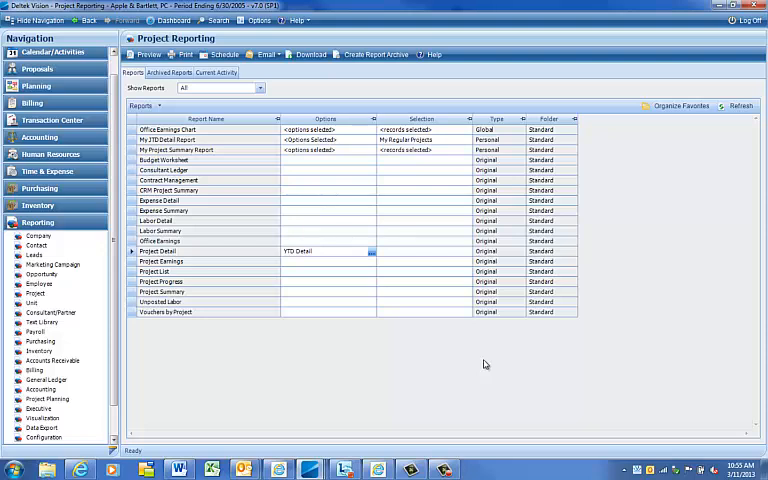
{"action": "mouse_move", "coordinate": [420, 288]}
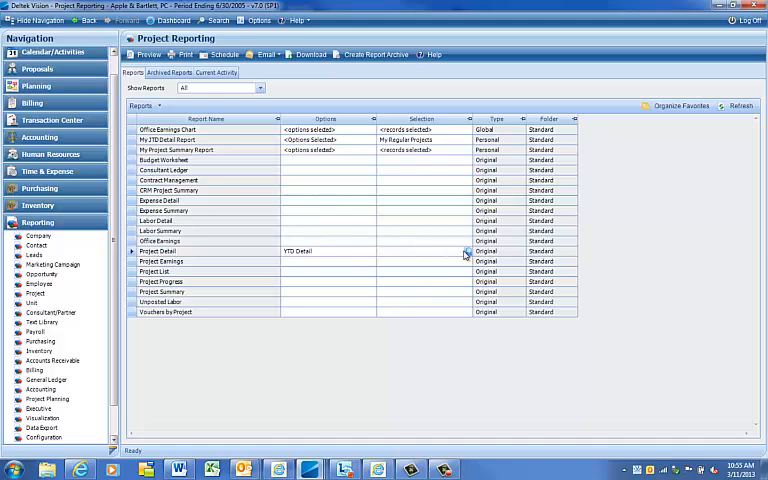
{"action": "left_click", "coordinate": [464, 252]}
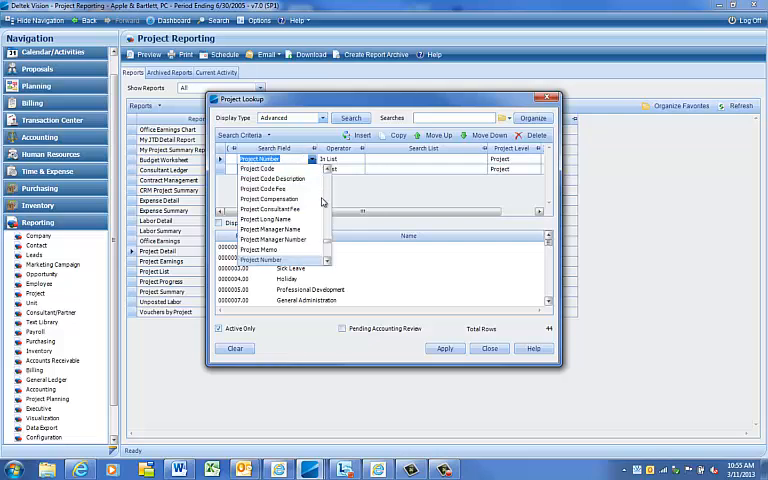
Add criteria for Project/Request Number and Charge Type In List Regular, then begin saving the search
{"action": "left_click", "coordinate": [272, 234]}
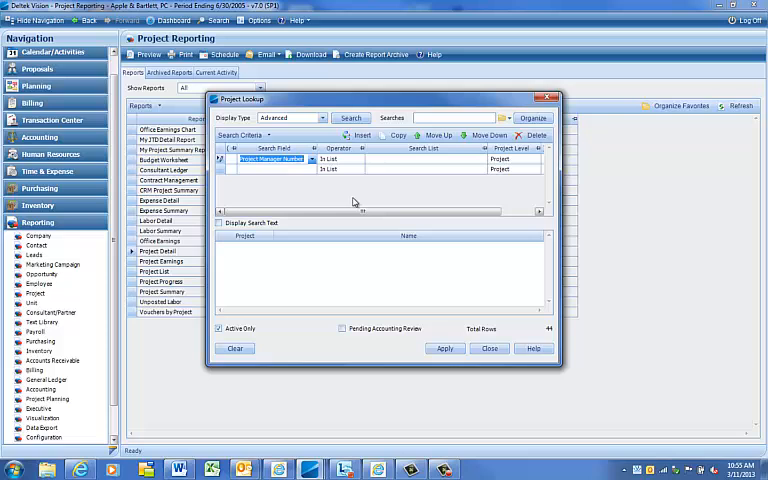
{"action": "left_click", "coordinate": [358, 160]}
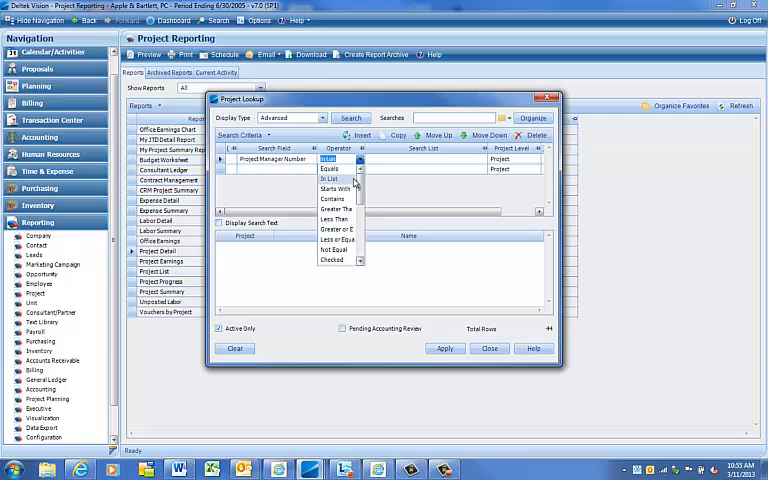
{"action": "scroll", "scroll_direction": "down", "scroll_amount": 3}
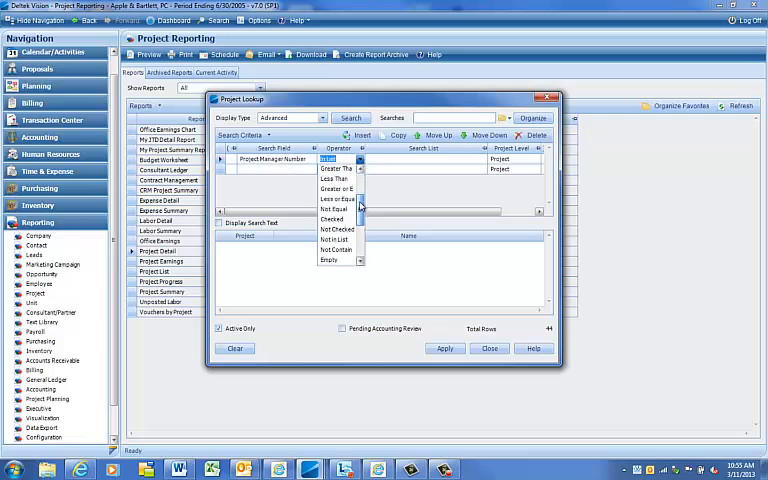
{"action": "scroll", "scroll_direction": "down", "scroll_amount": 3}
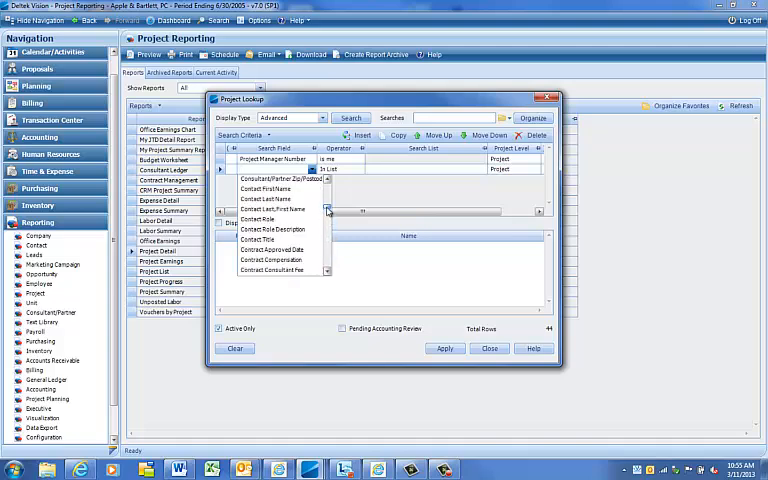
{"action": "left_click", "coordinate": [272, 208]}
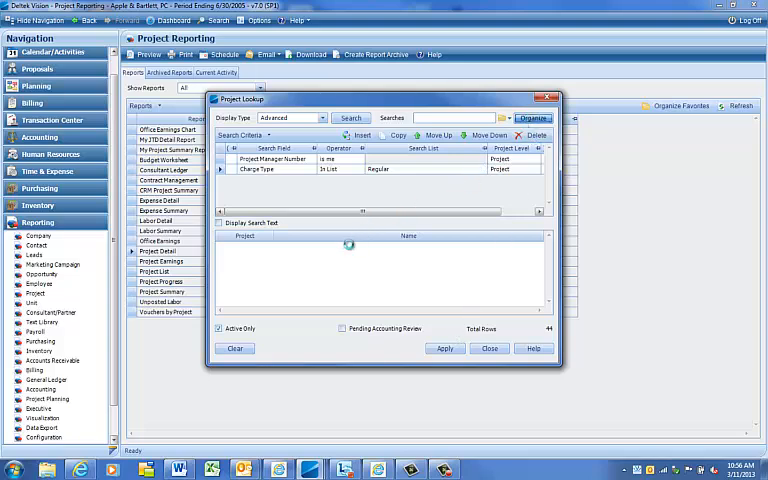
{"action": "left_click", "coordinate": [532, 118]}
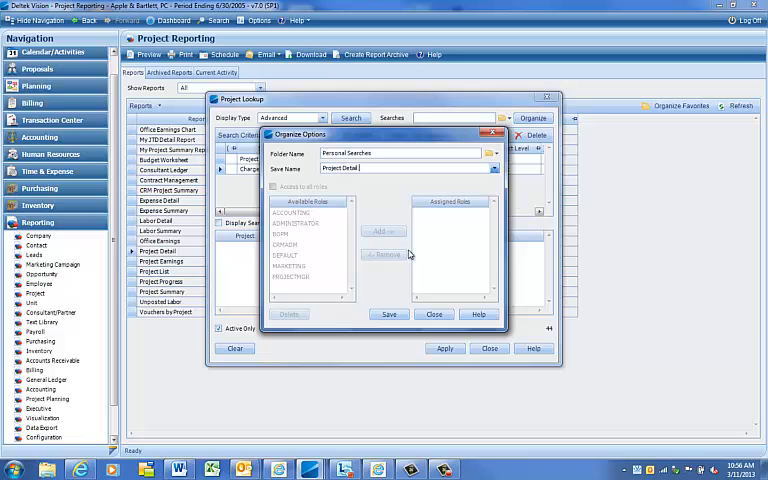
Save the search as 'Project Detail YTD', select it from Searches, and accept the lookup
{"action": "type", "text": "YTD"}
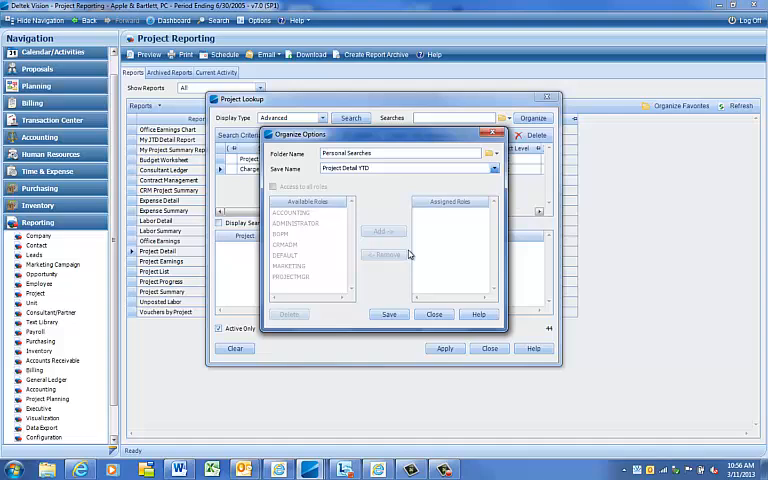
{"action": "mouse_move", "coordinate": [390, 304]}
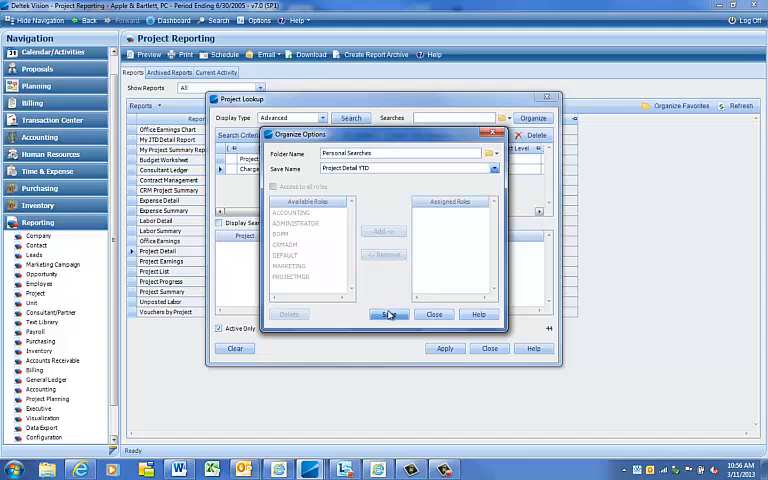
{"action": "left_click", "coordinate": [388, 314]}
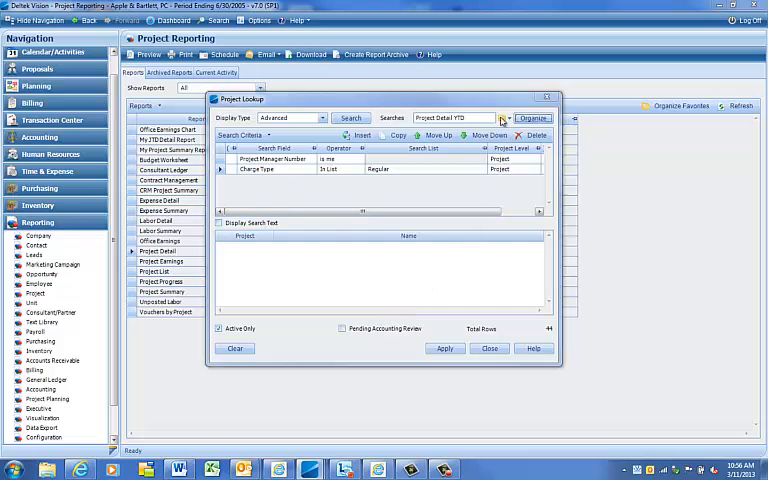
{"action": "left_click", "coordinate": [508, 118]}
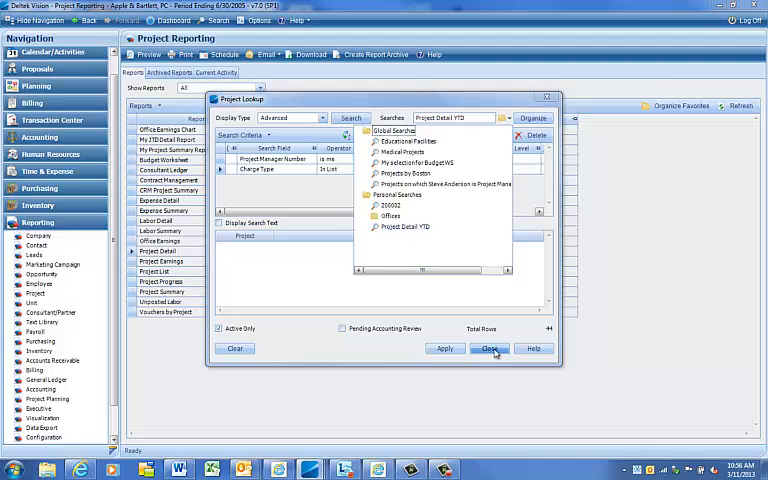
{"action": "left_click", "coordinate": [490, 348]}
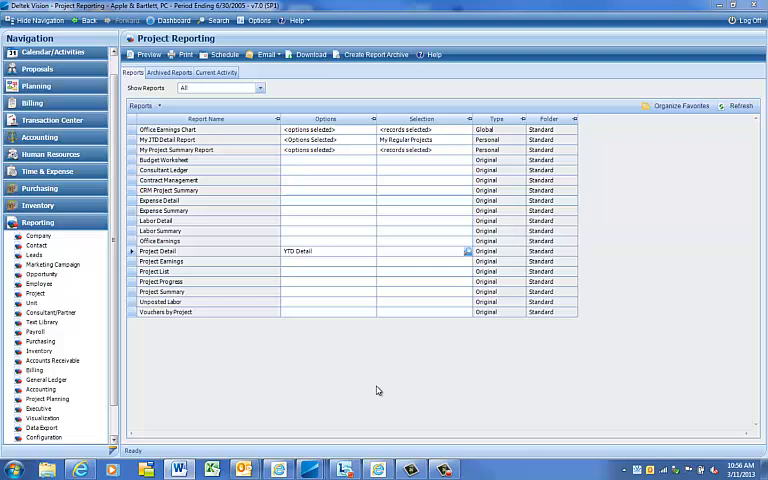
Verify Project Detail loads YTD Detail defaults on its Activity settings and confirm
{"action": "double_click", "coordinate": [296, 252]}
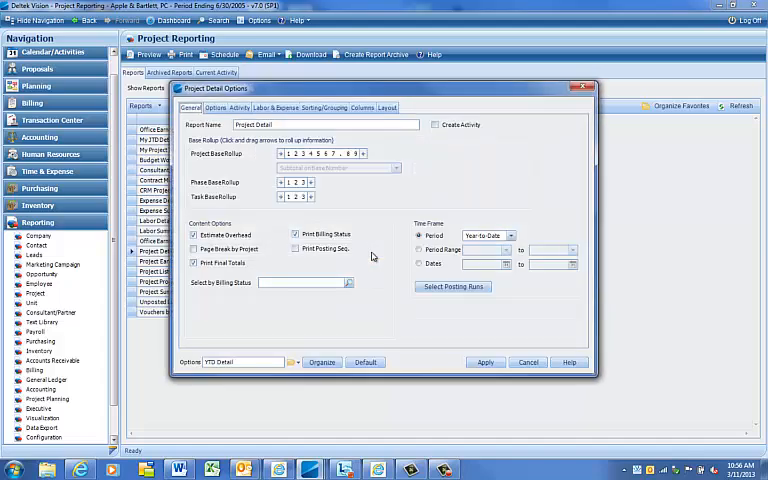
{"action": "left_click", "coordinate": [510, 236]}
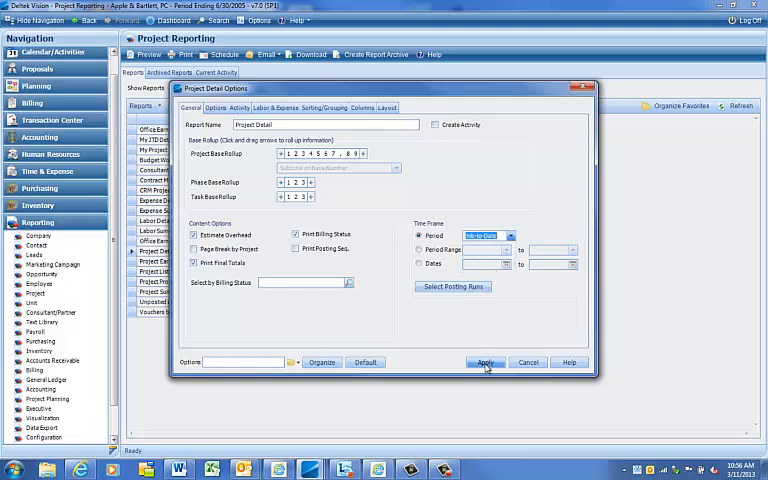
{"action": "left_click", "coordinate": [484, 362]}
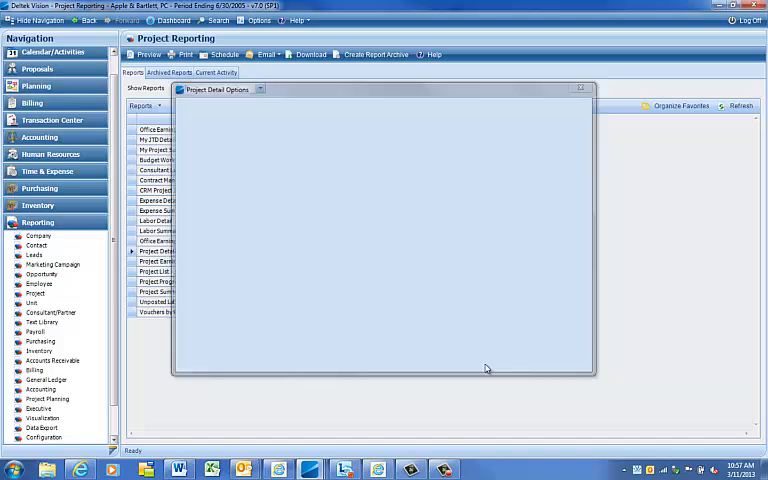
Save Project Detail as personal favorite 'Project Detail JTD' and close the organizer
{"action": "left_click", "coordinate": [580, 88]}
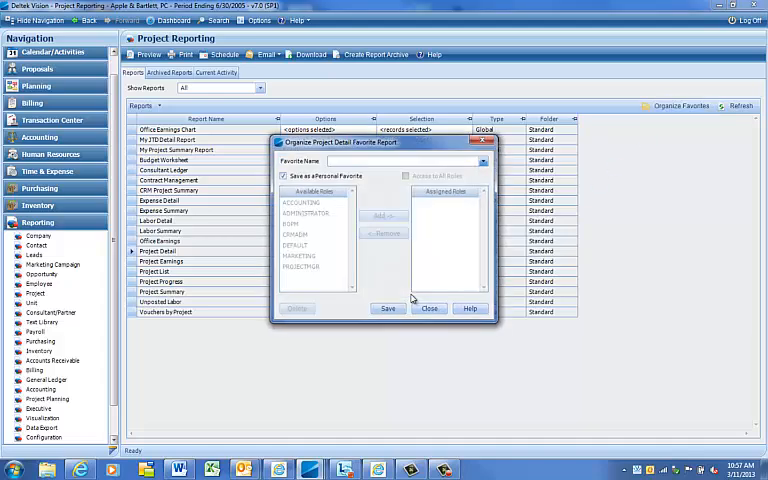
{"action": "type", "text": "Project Detail"}
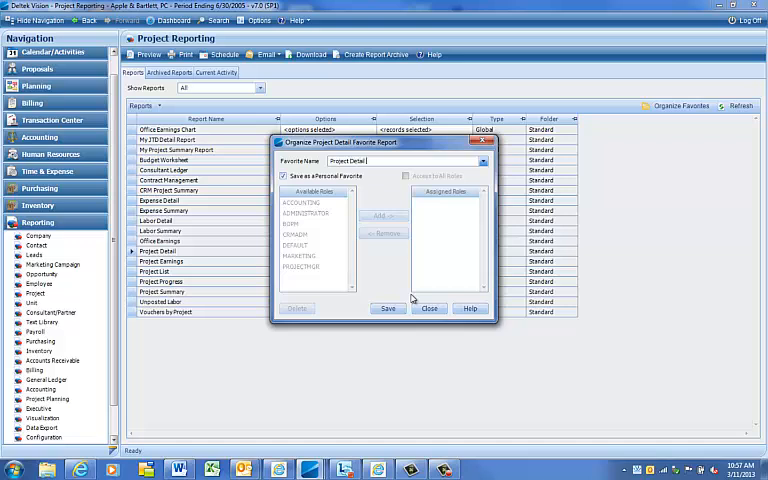
{"action": "type", "text": "JTD"}
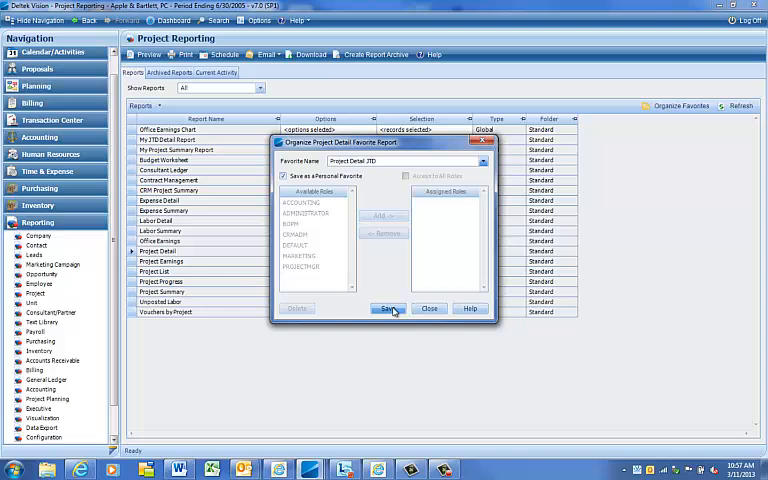
{"action": "left_click", "coordinate": [388, 308]}
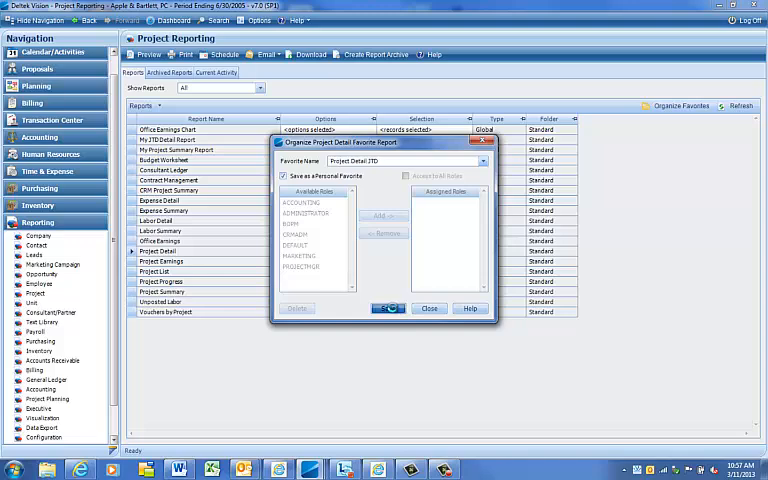
{"action": "left_click", "coordinate": [388, 308]}
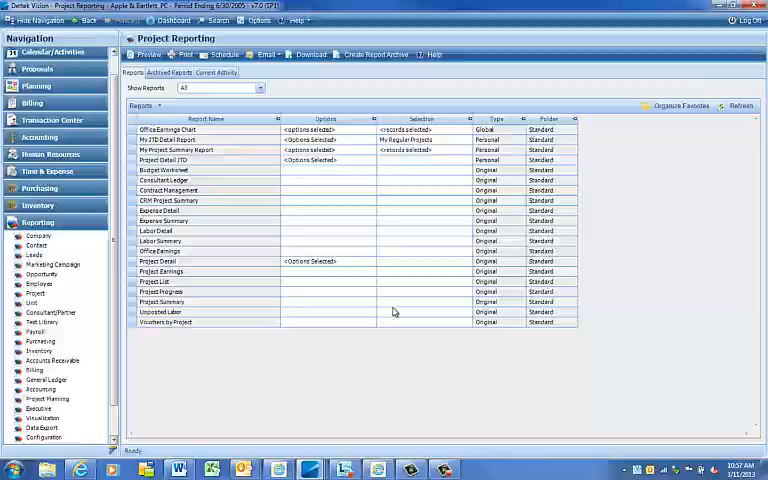